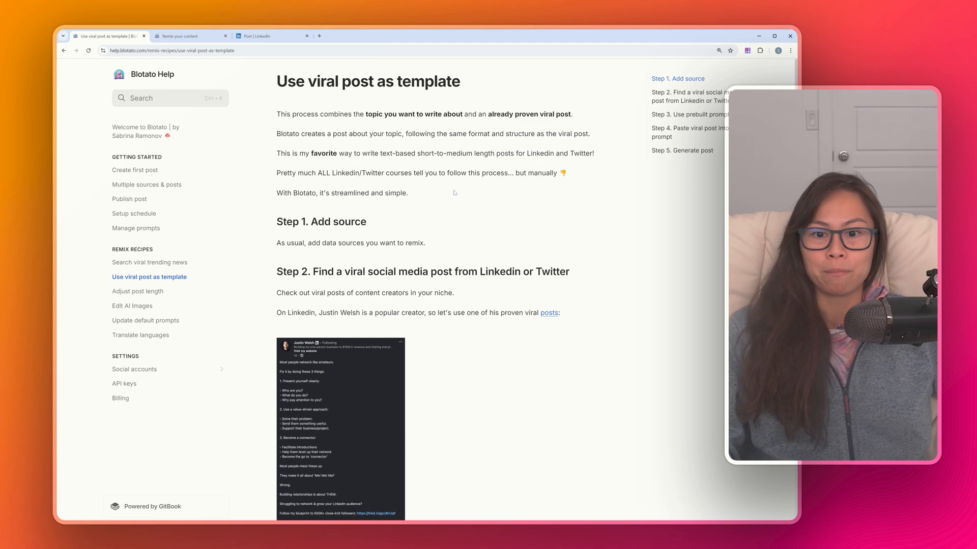
# Step: Add the sabrina.dev realtime-deepfake-video-ai-deeplivecam article URL as a new Blotato source
pyautogui.click(187, 35)
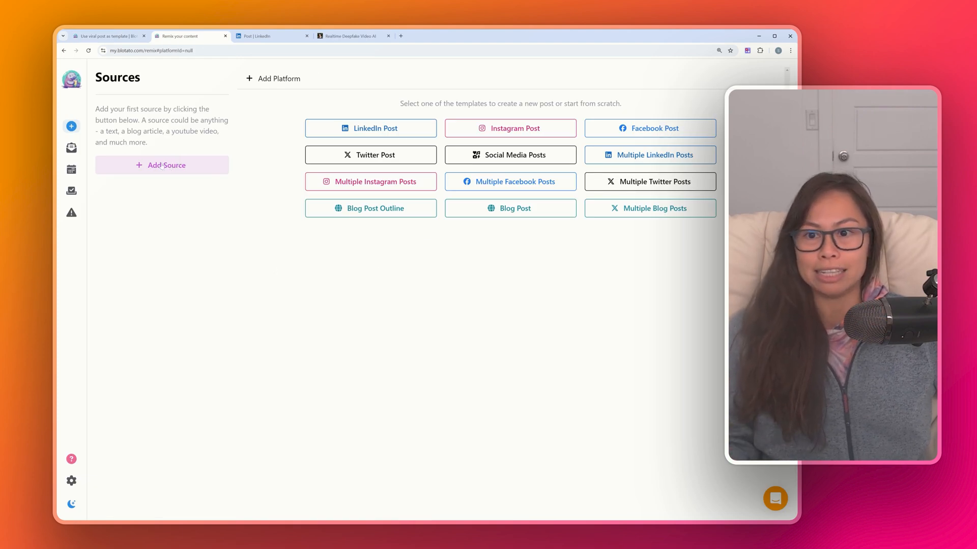
pyautogui.click(161, 165)
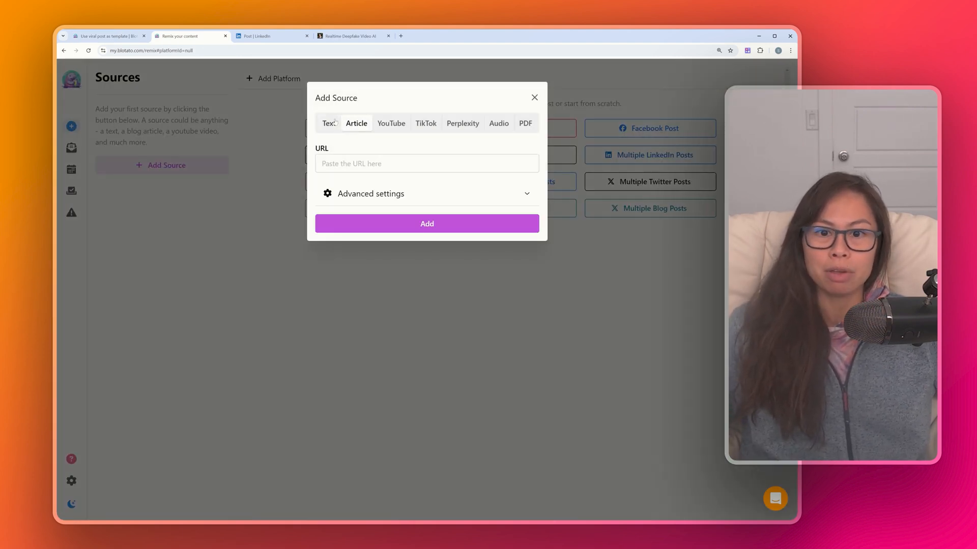
pyautogui.write('https://www.sabrina.dev/p/realtime-deepfake-video-ai-deeplivecam')
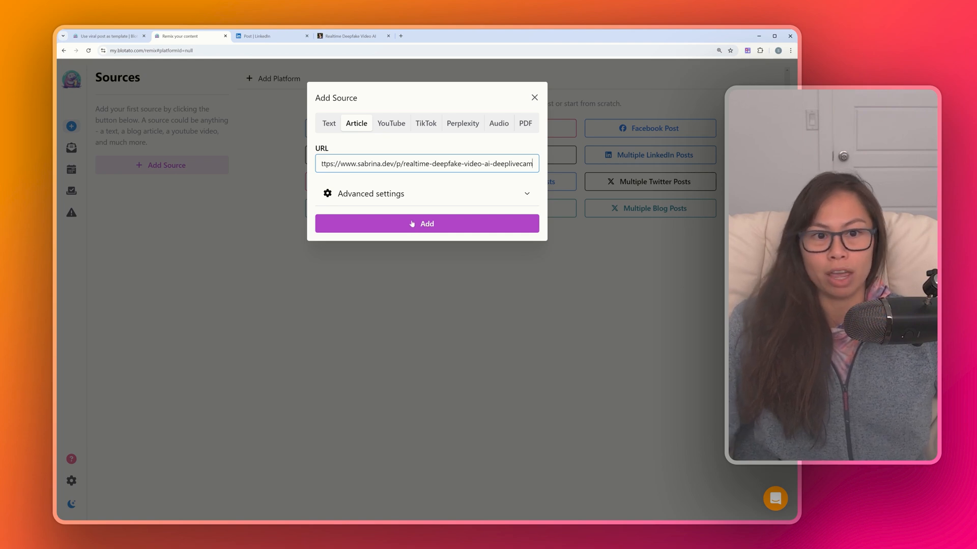
pyautogui.click(427, 223)
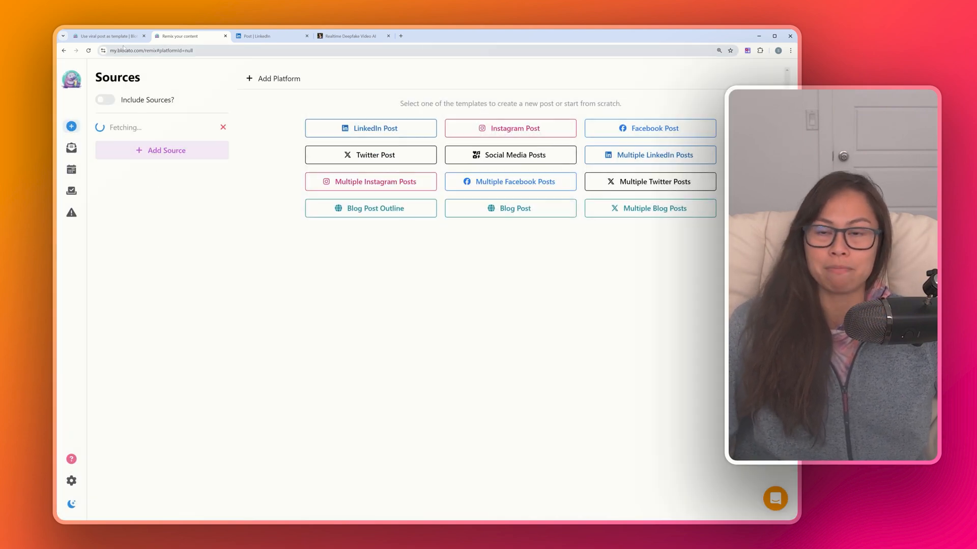
pyautogui.click(106, 35)
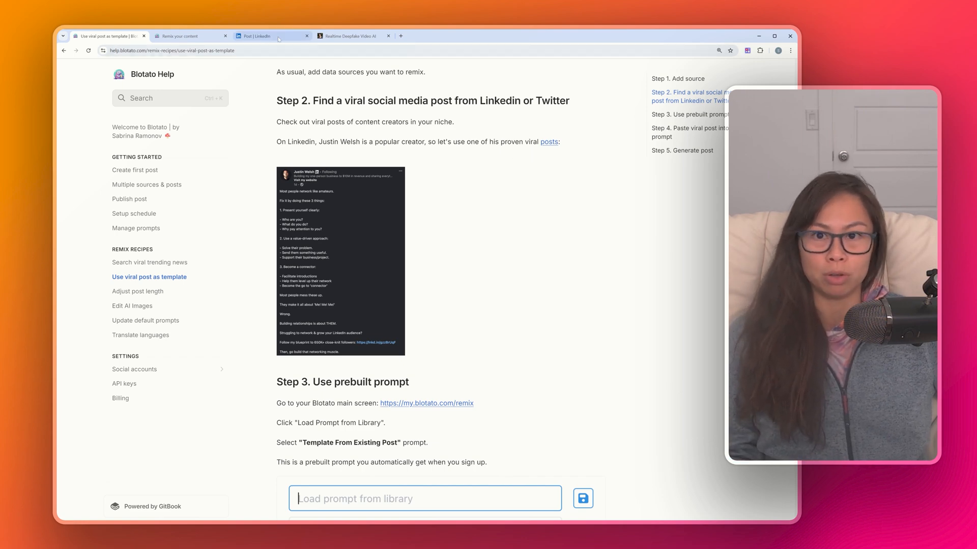
pyautogui.click(256, 36)
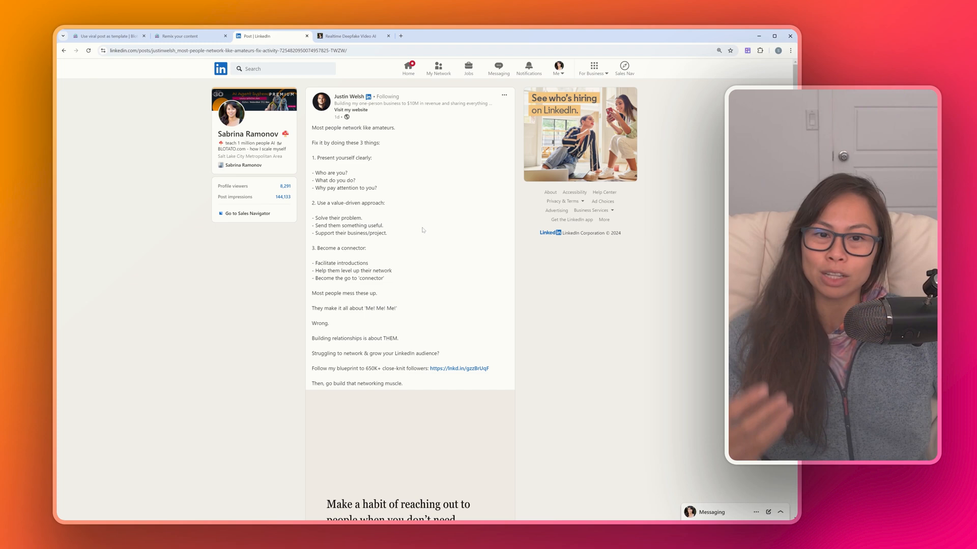
pyautogui.moveTo(468, 181)
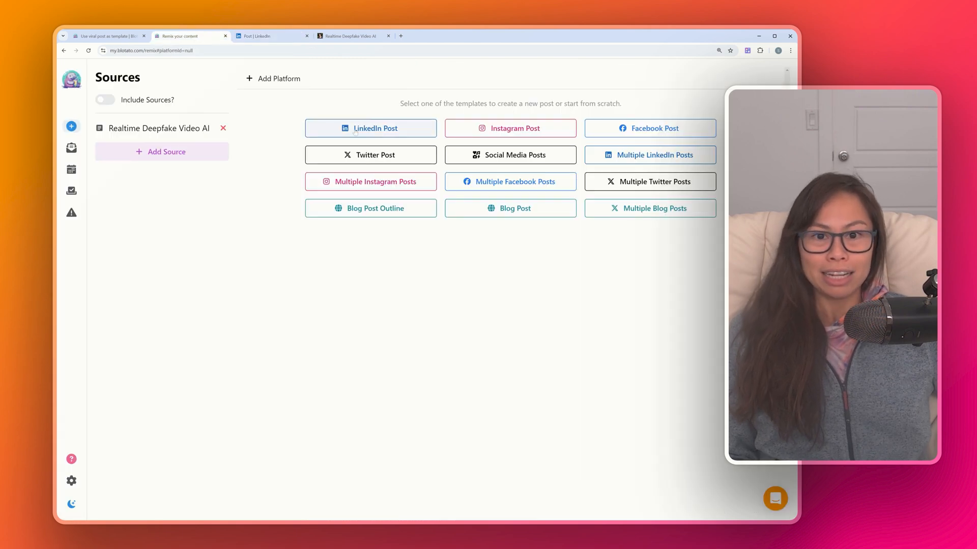
# Step: Start a LinkedIn post draft and load the Template From Existing Post prompt from the library
pyautogui.click(370, 128)
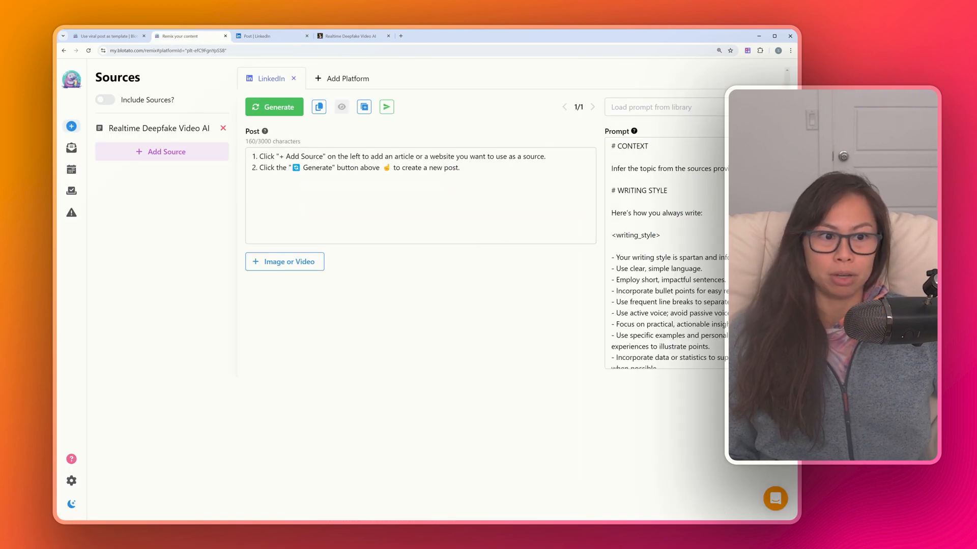
pyautogui.click(665, 107)
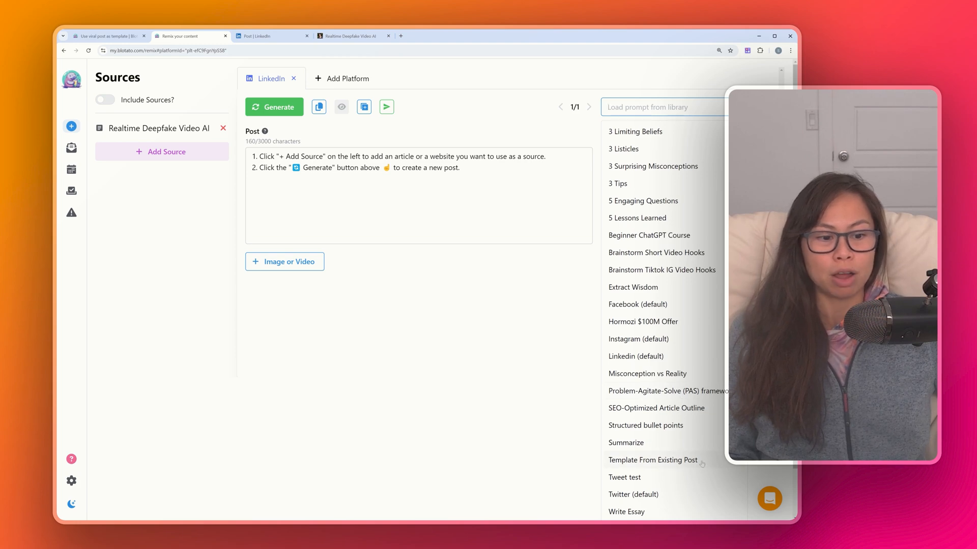
pyautogui.click(653, 460)
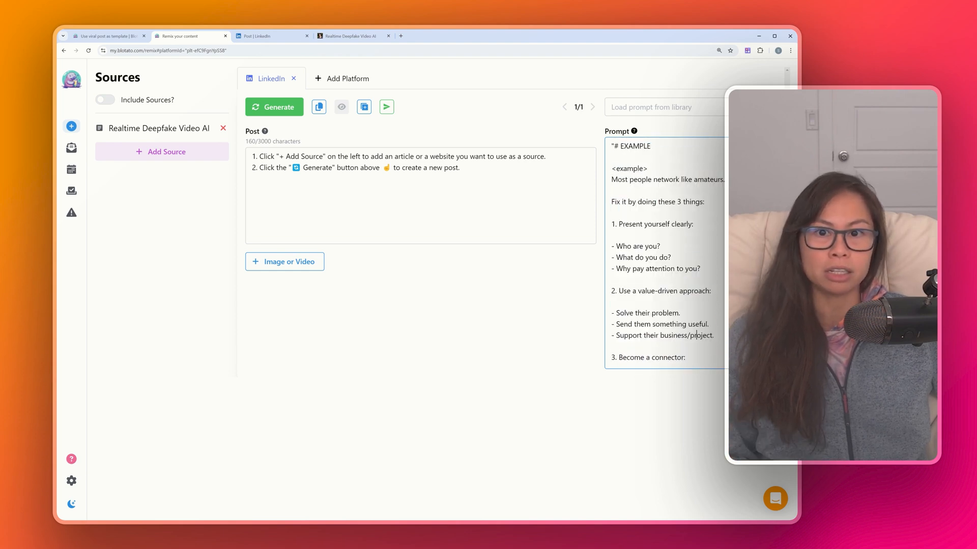
# Step: Generate the deepfakes LinkedIn post and compare it against the original viral post
pyautogui.click(274, 106)
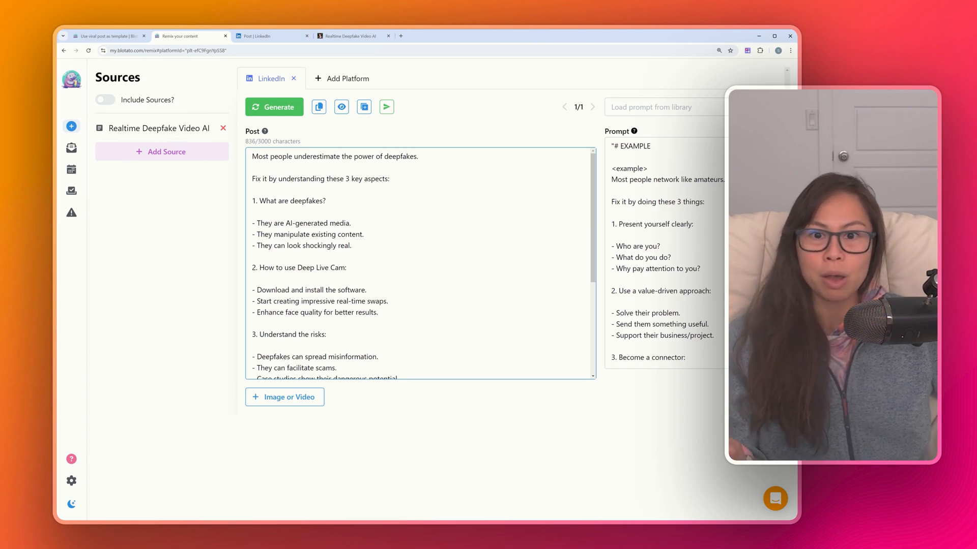
pyautogui.scroll(-3)
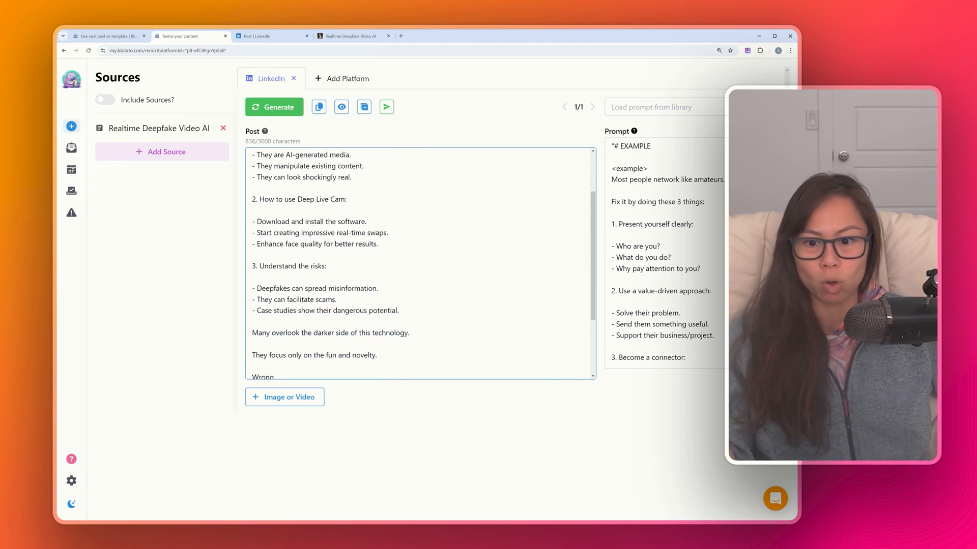
pyautogui.click(256, 36)
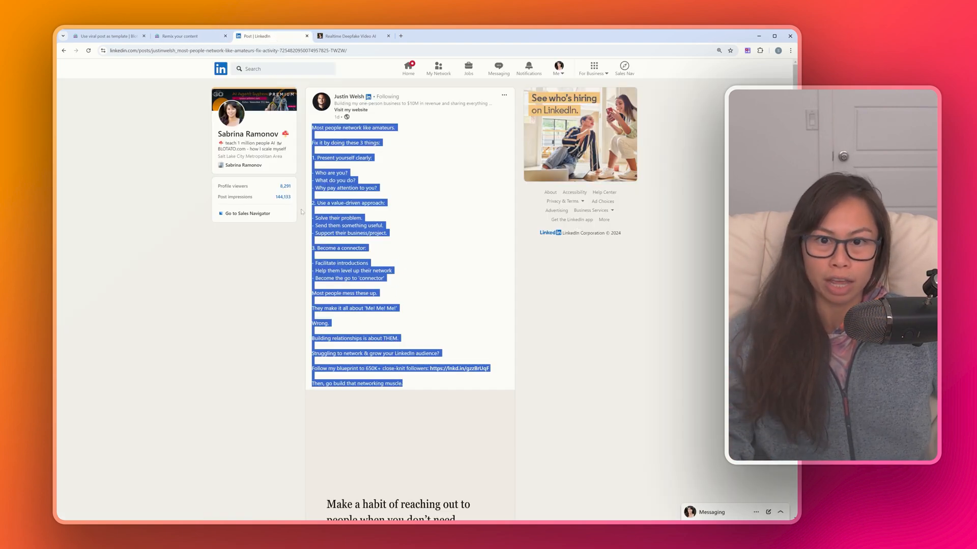
pyautogui.click(189, 36)
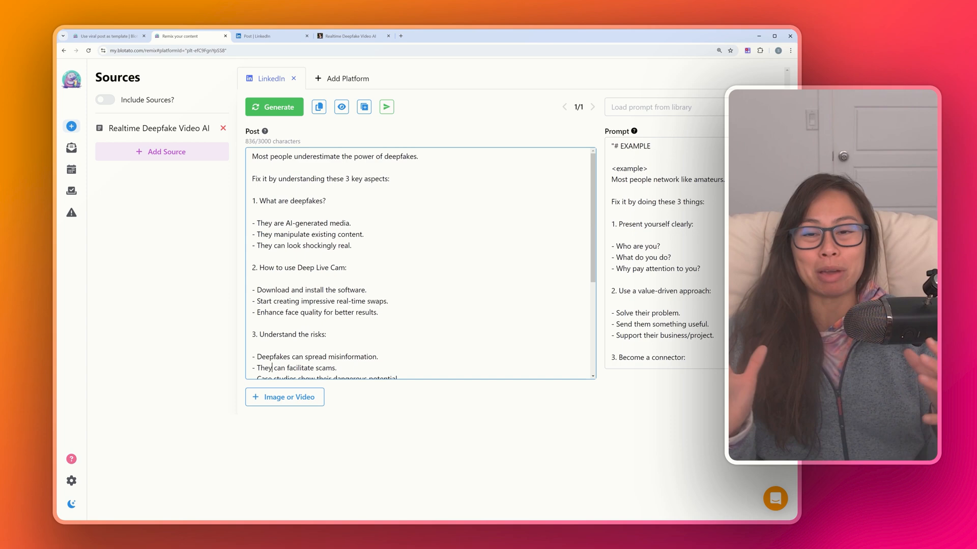